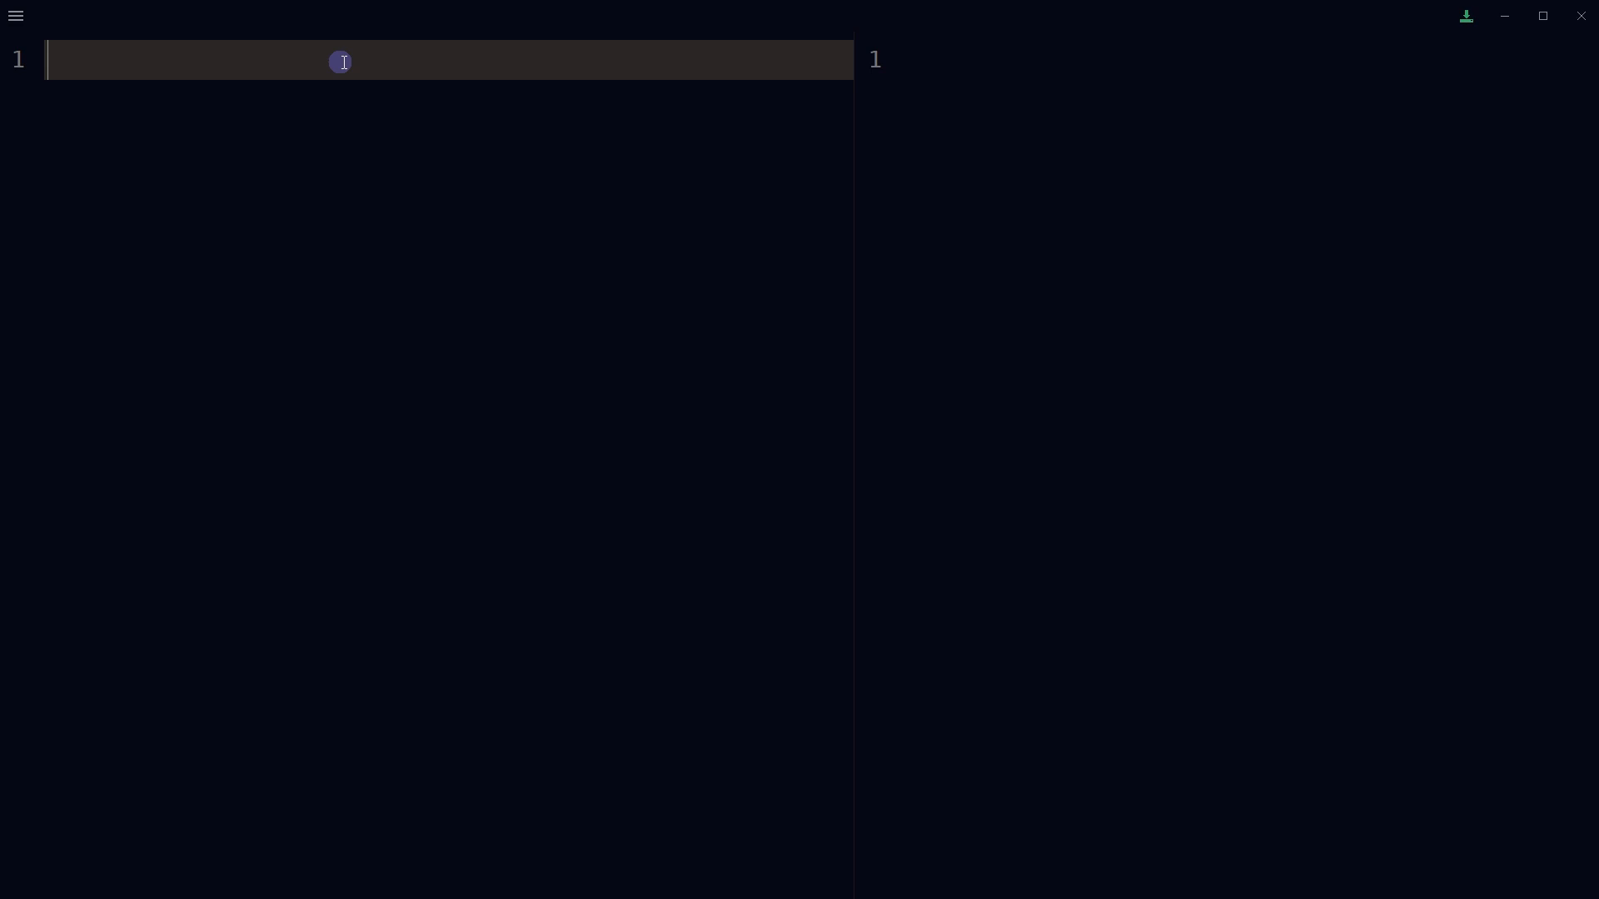
Step: Type both Fibonacci comment lines, mark 2 and 8, and start function fibonacci(num)
text(// 0, 1, 1, 2, 3, 5, 8, 13, 21, ...)
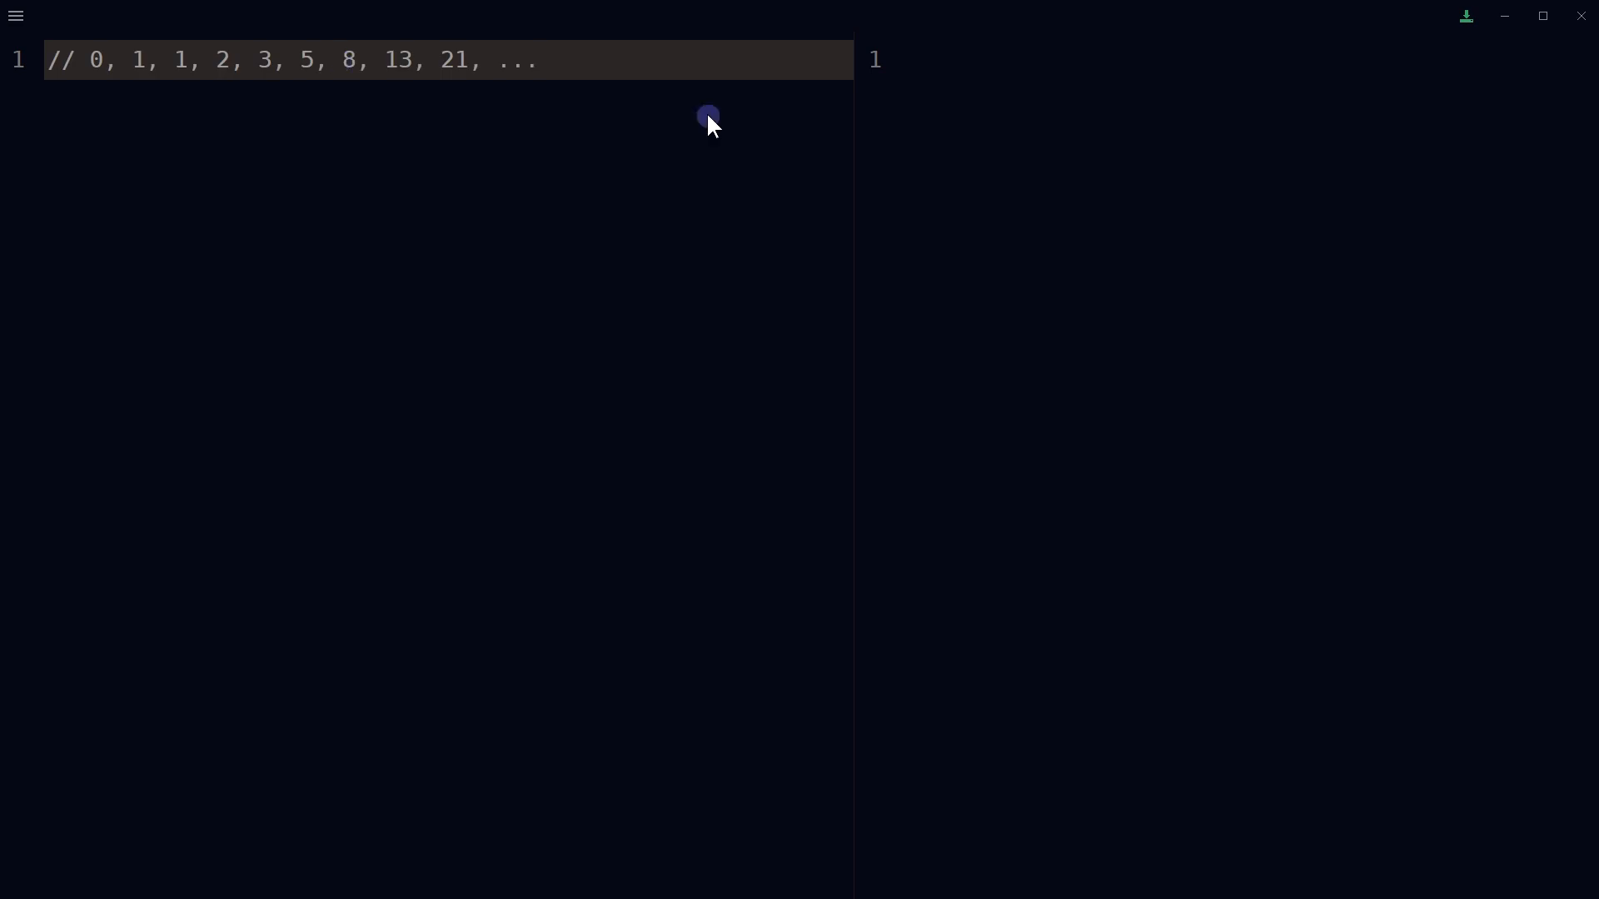
text(// 1, 1, 2, 3, 5, 8, 13, 21, ...)
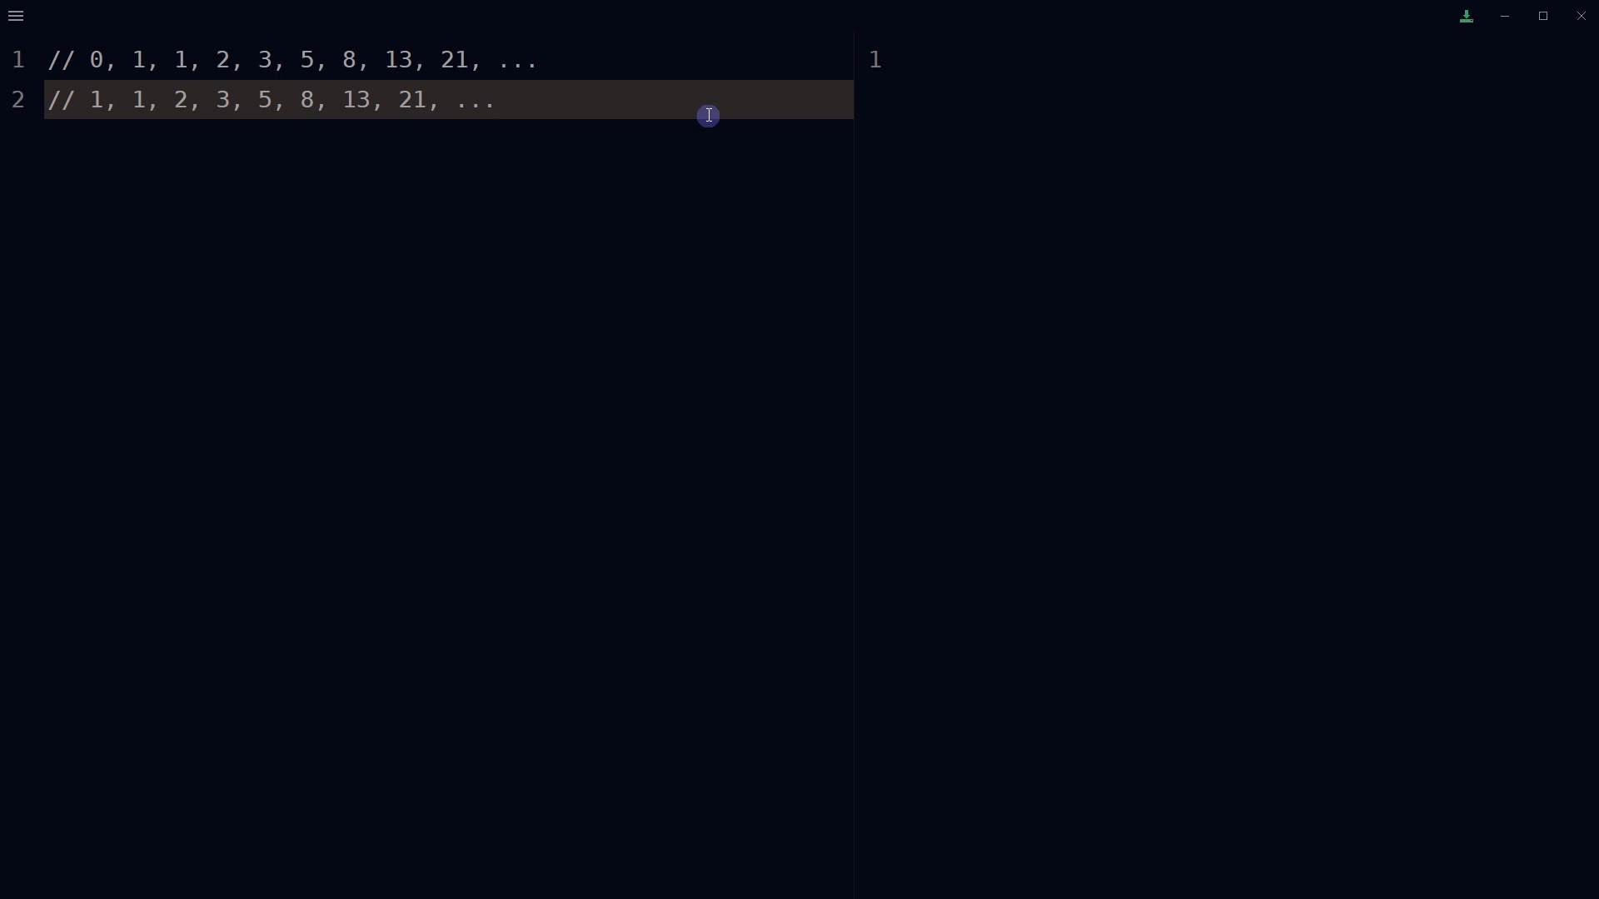
double_click(180, 99)
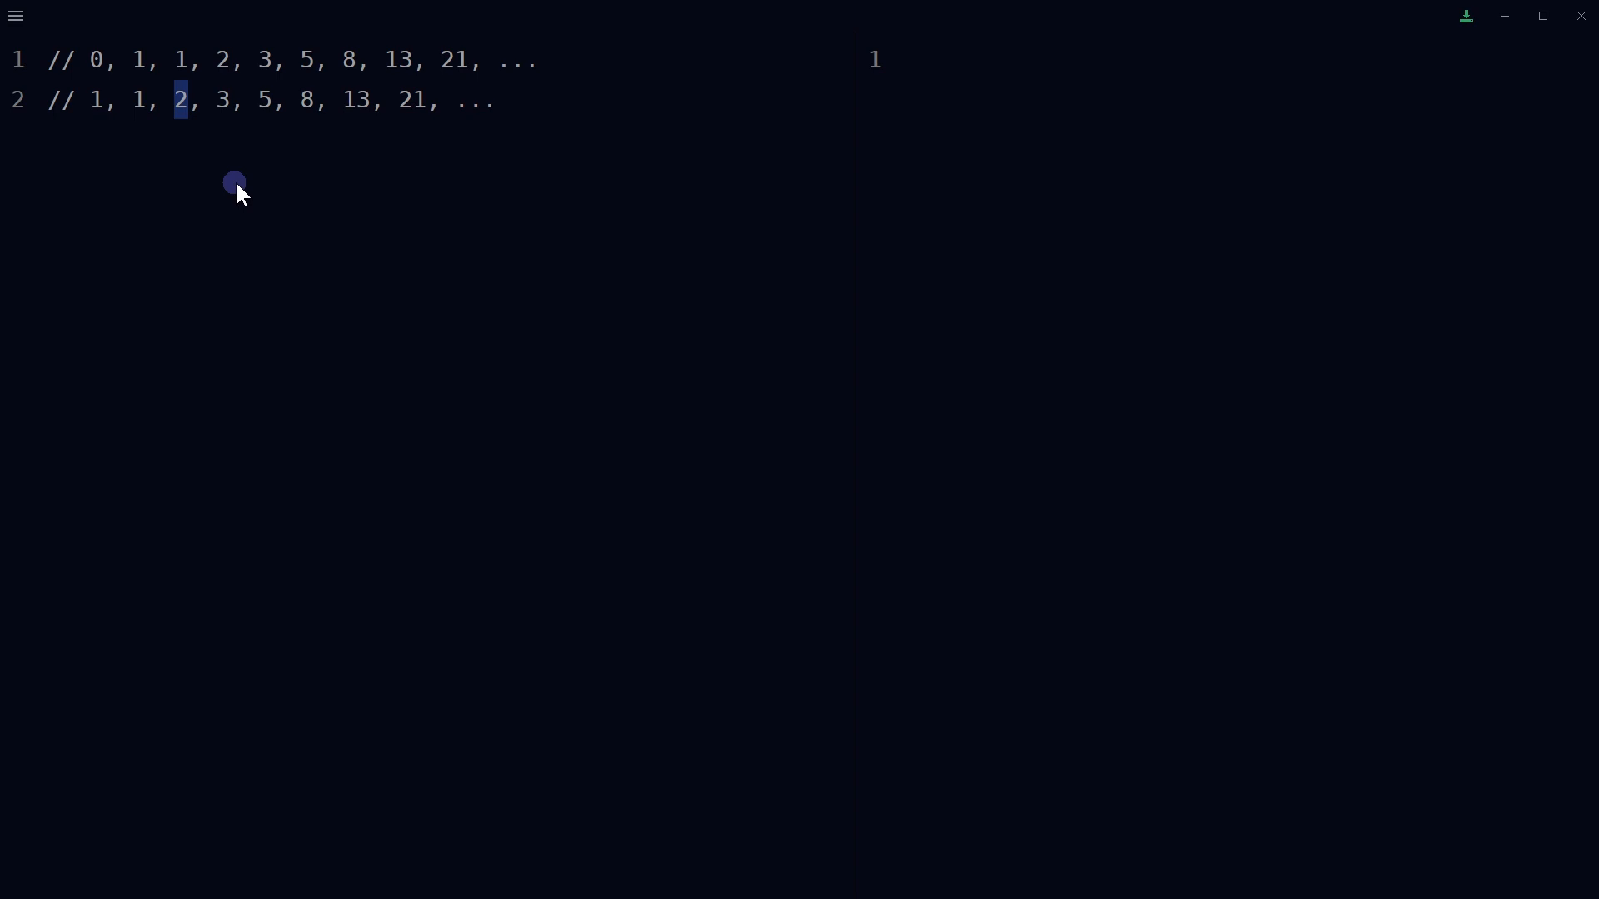
mouse_move(242, 181)
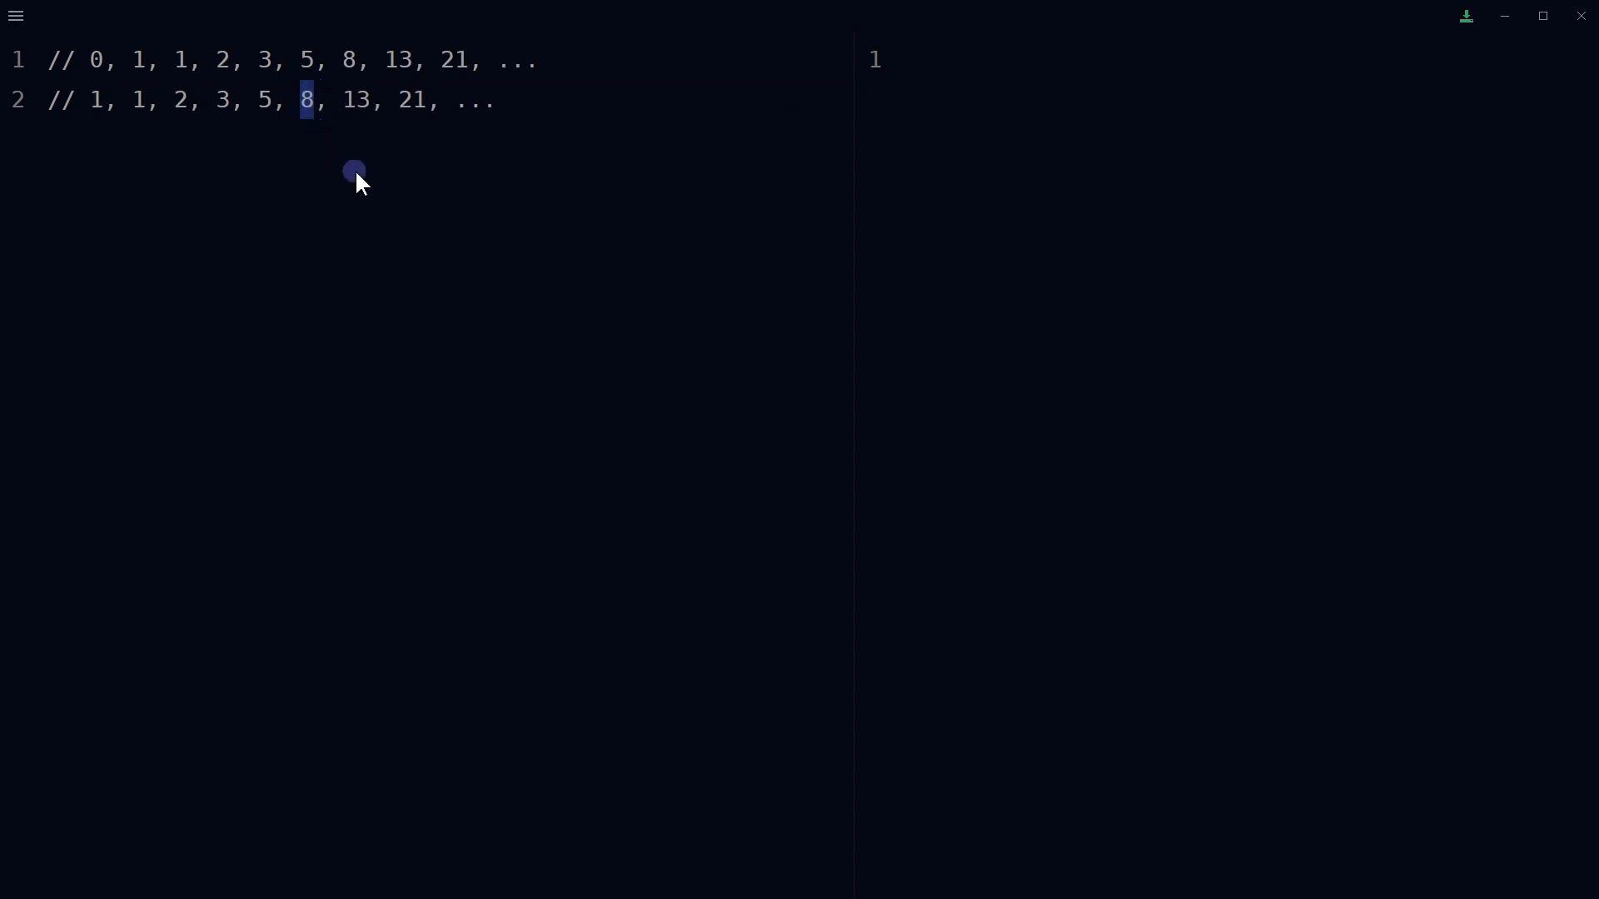
double_click(409, 100)
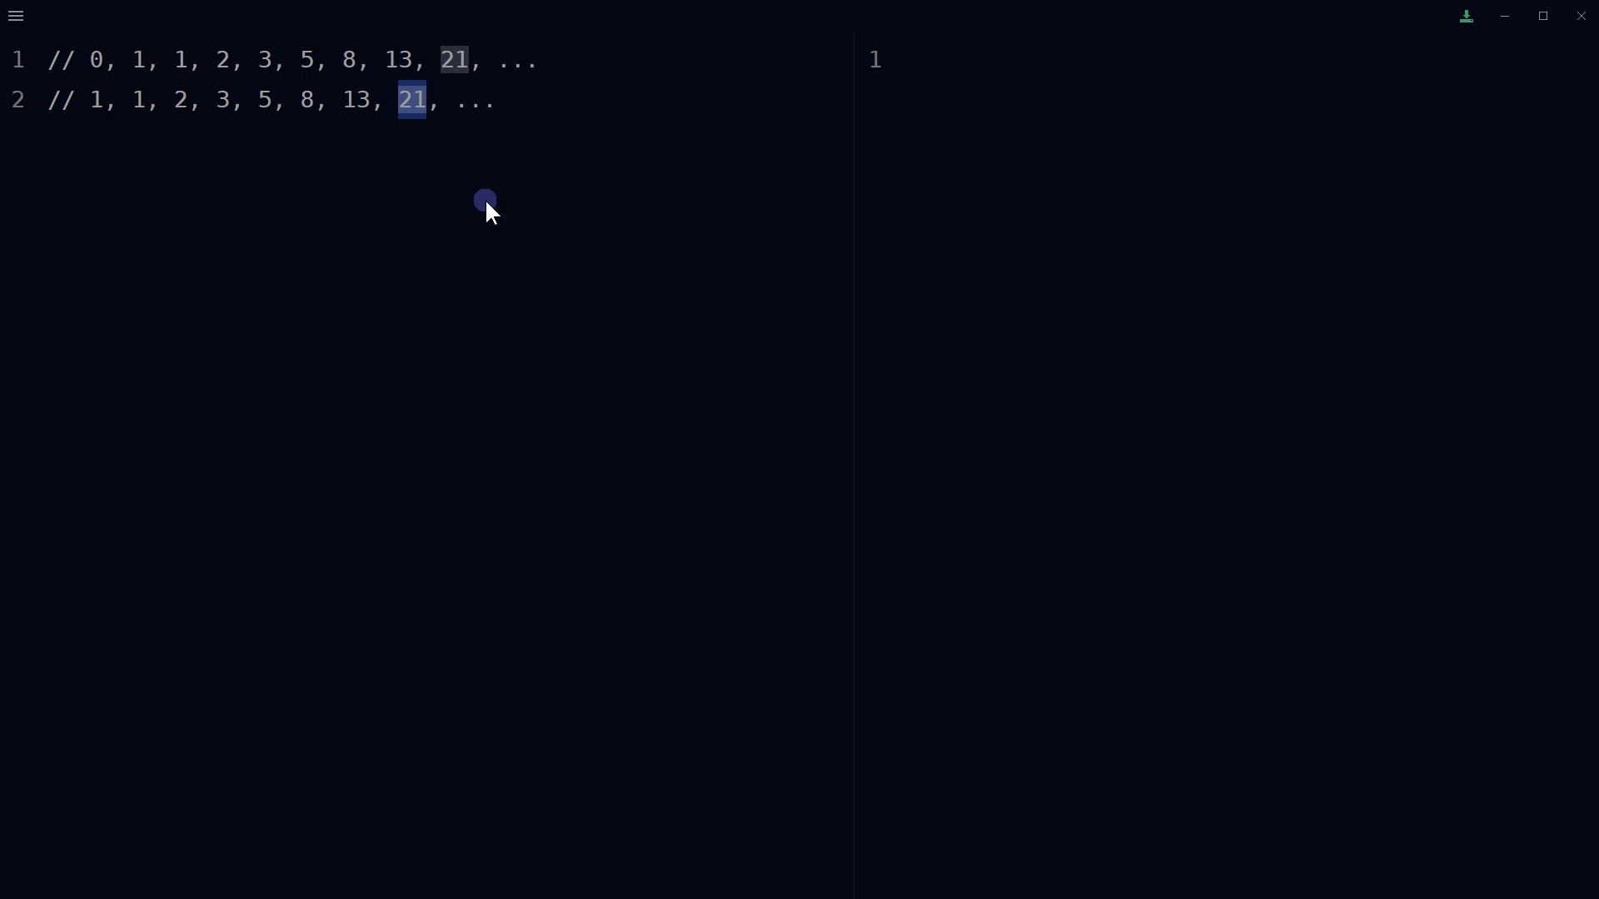
text(function fibonacci(num) {)
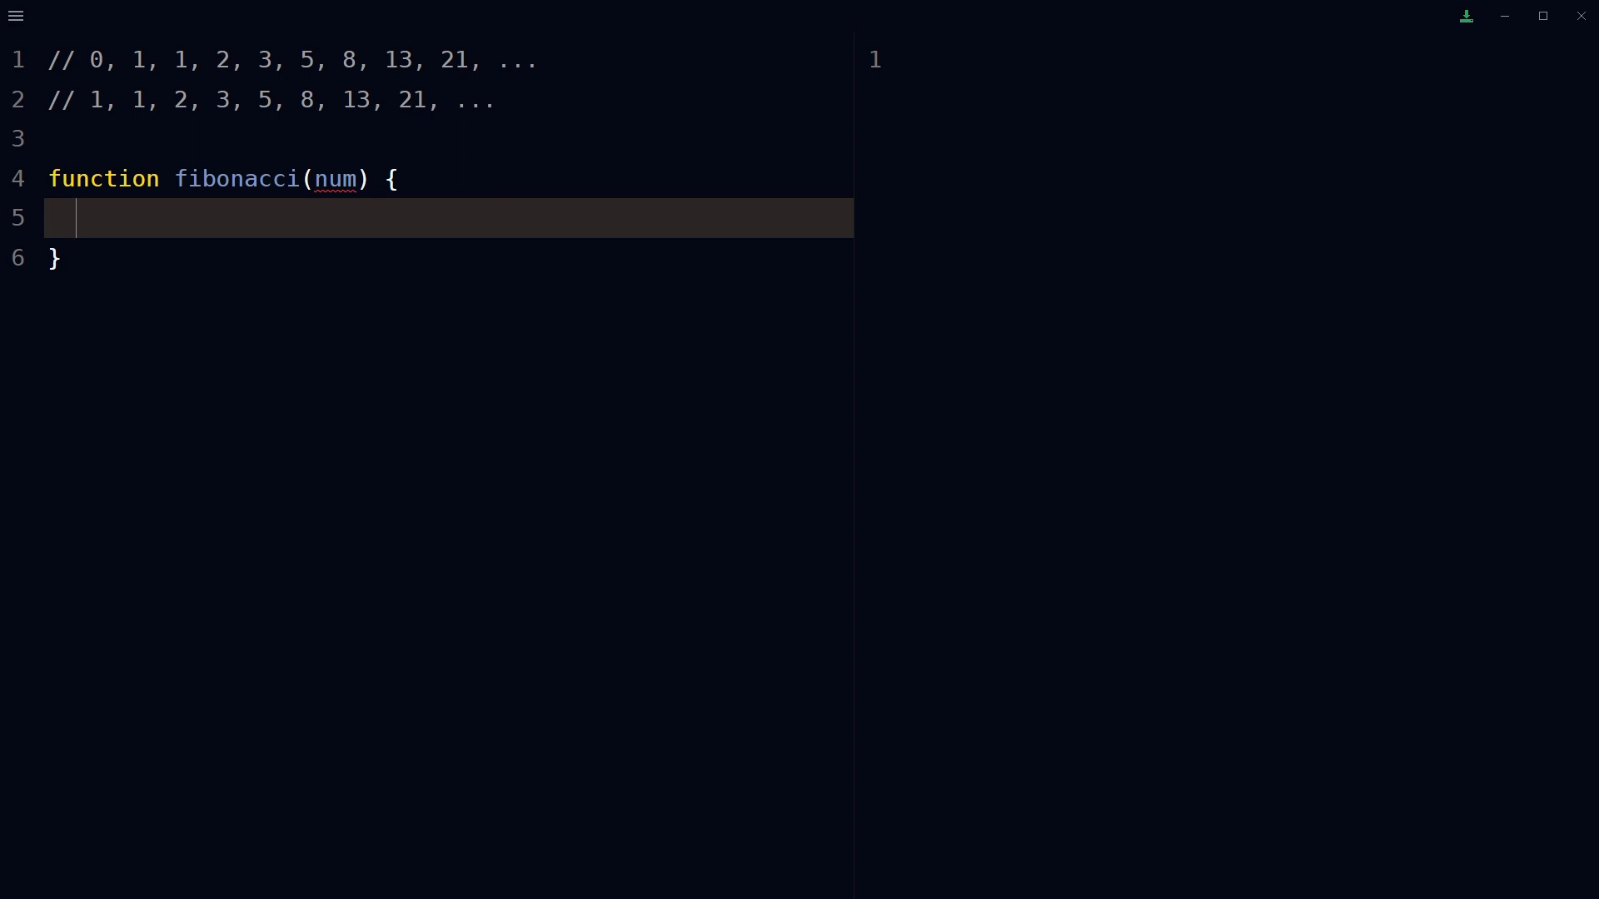
Step: Add 'if (num <= 1) return num;' and the recursive return, then call fibonacci(3)
text(if (num <= 1) return num;)
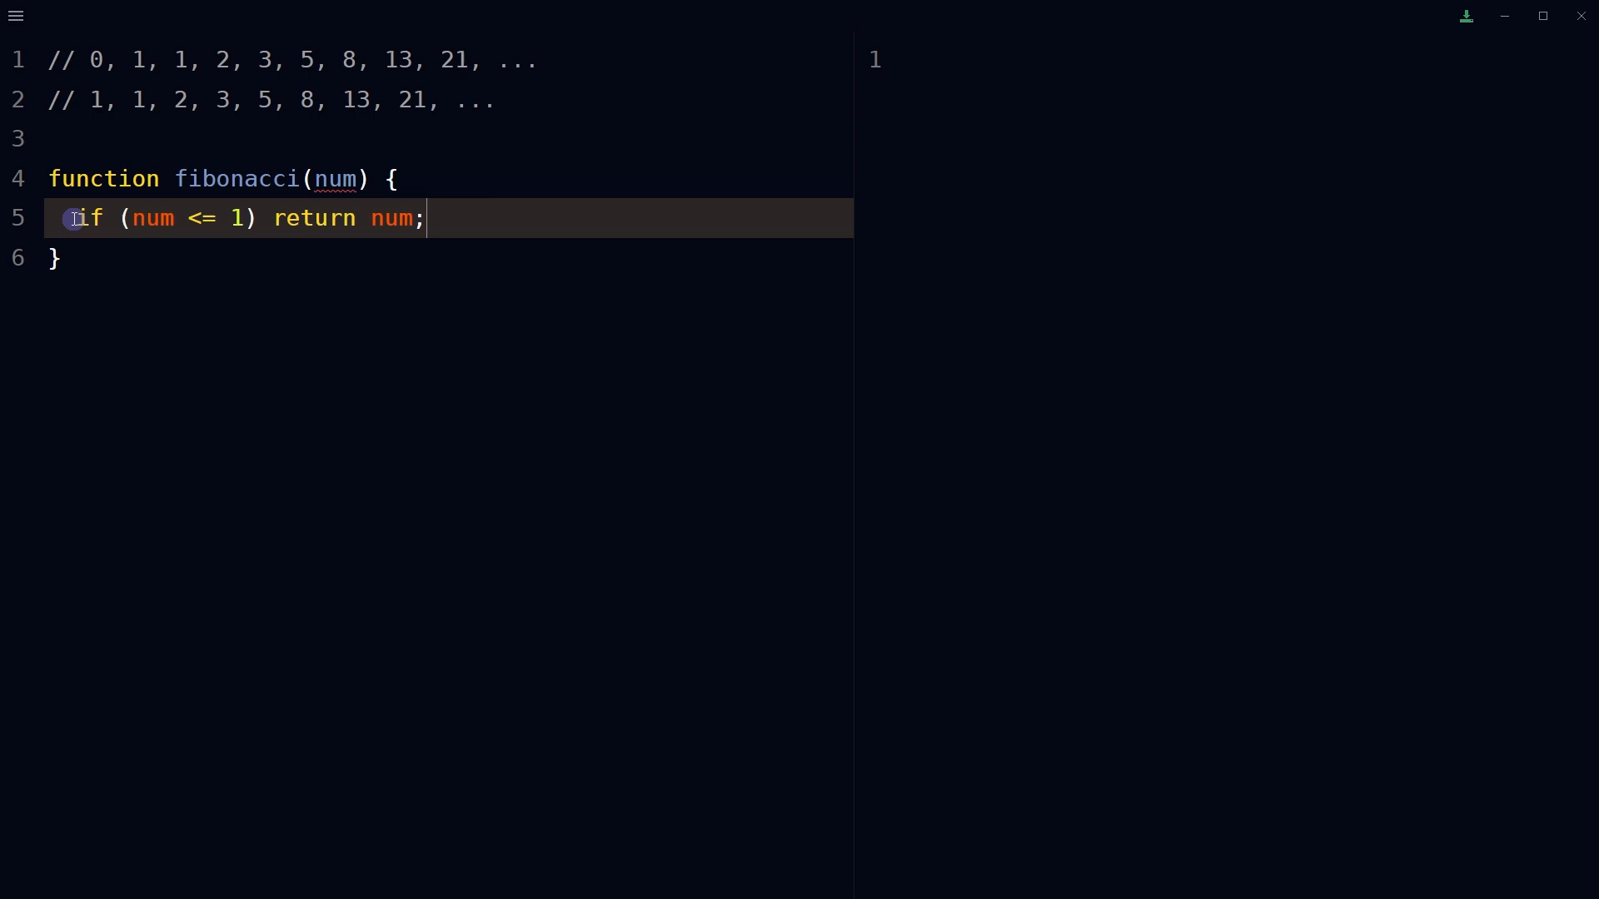
text(return fibonacci(num - 1) + fibonacci(num - 2);)
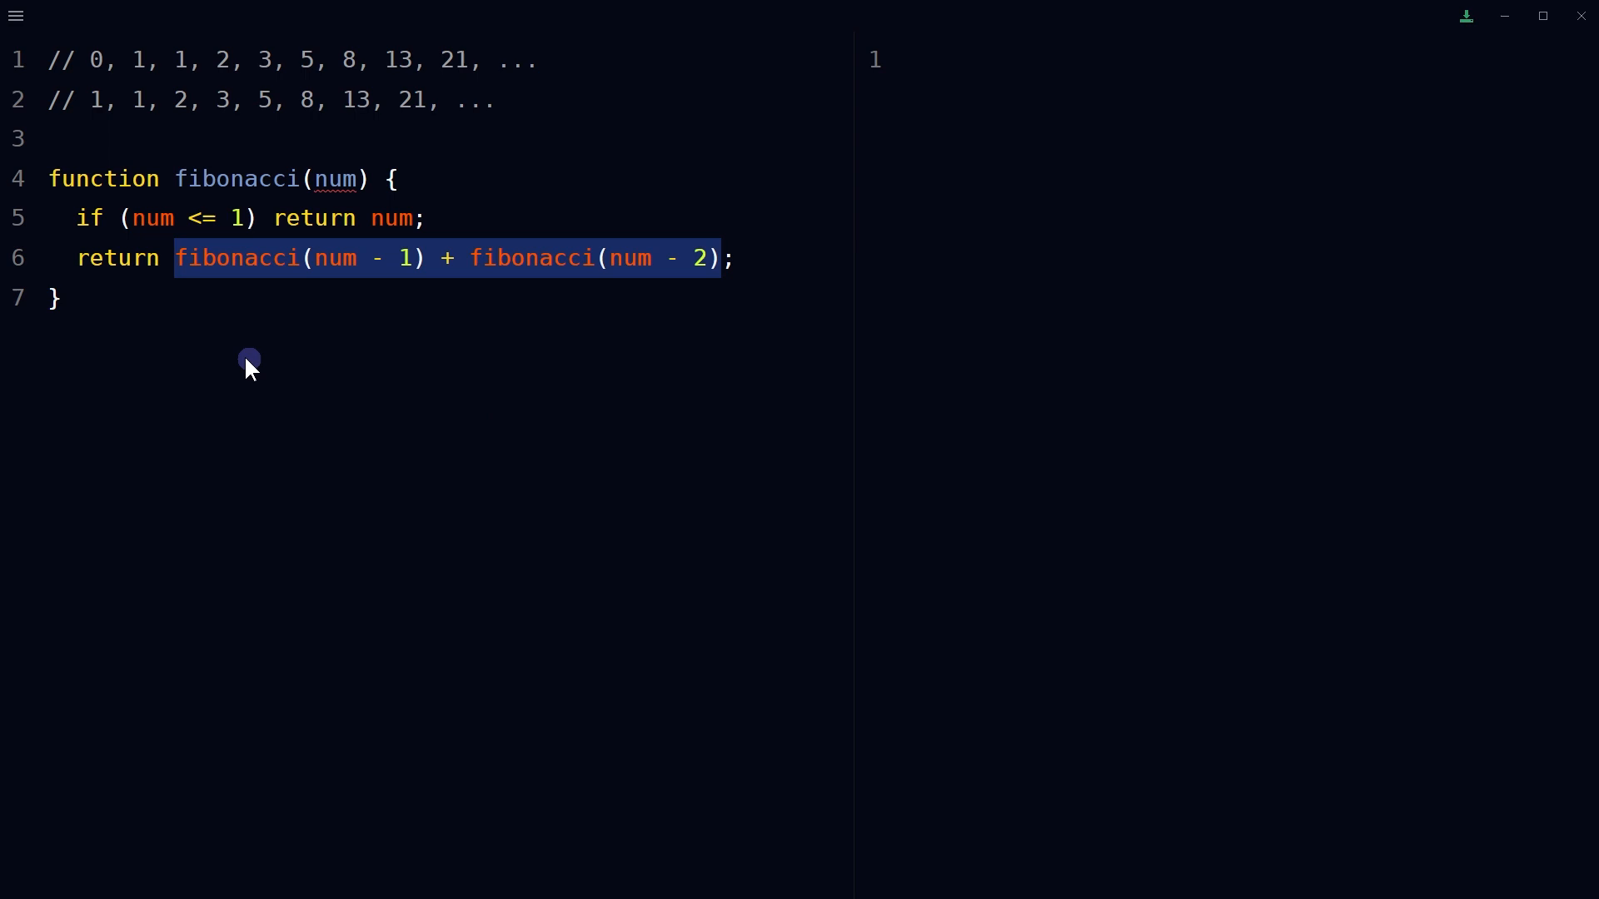
text(fibonacci(3);)
text(fibonacci(6);)
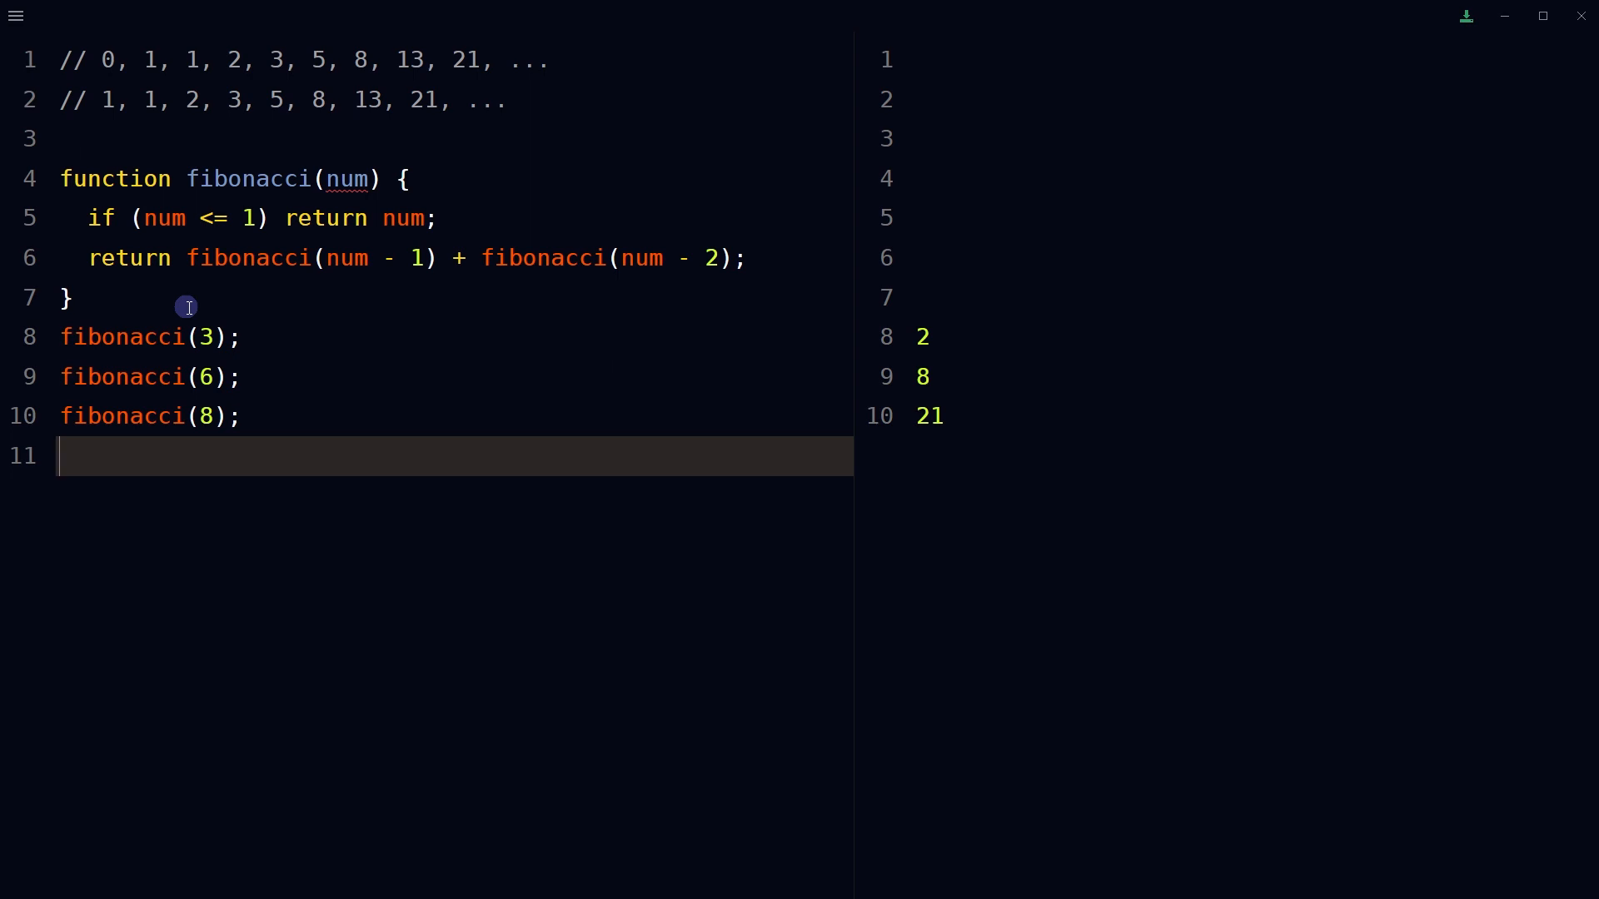
mouse_move(152, 348)
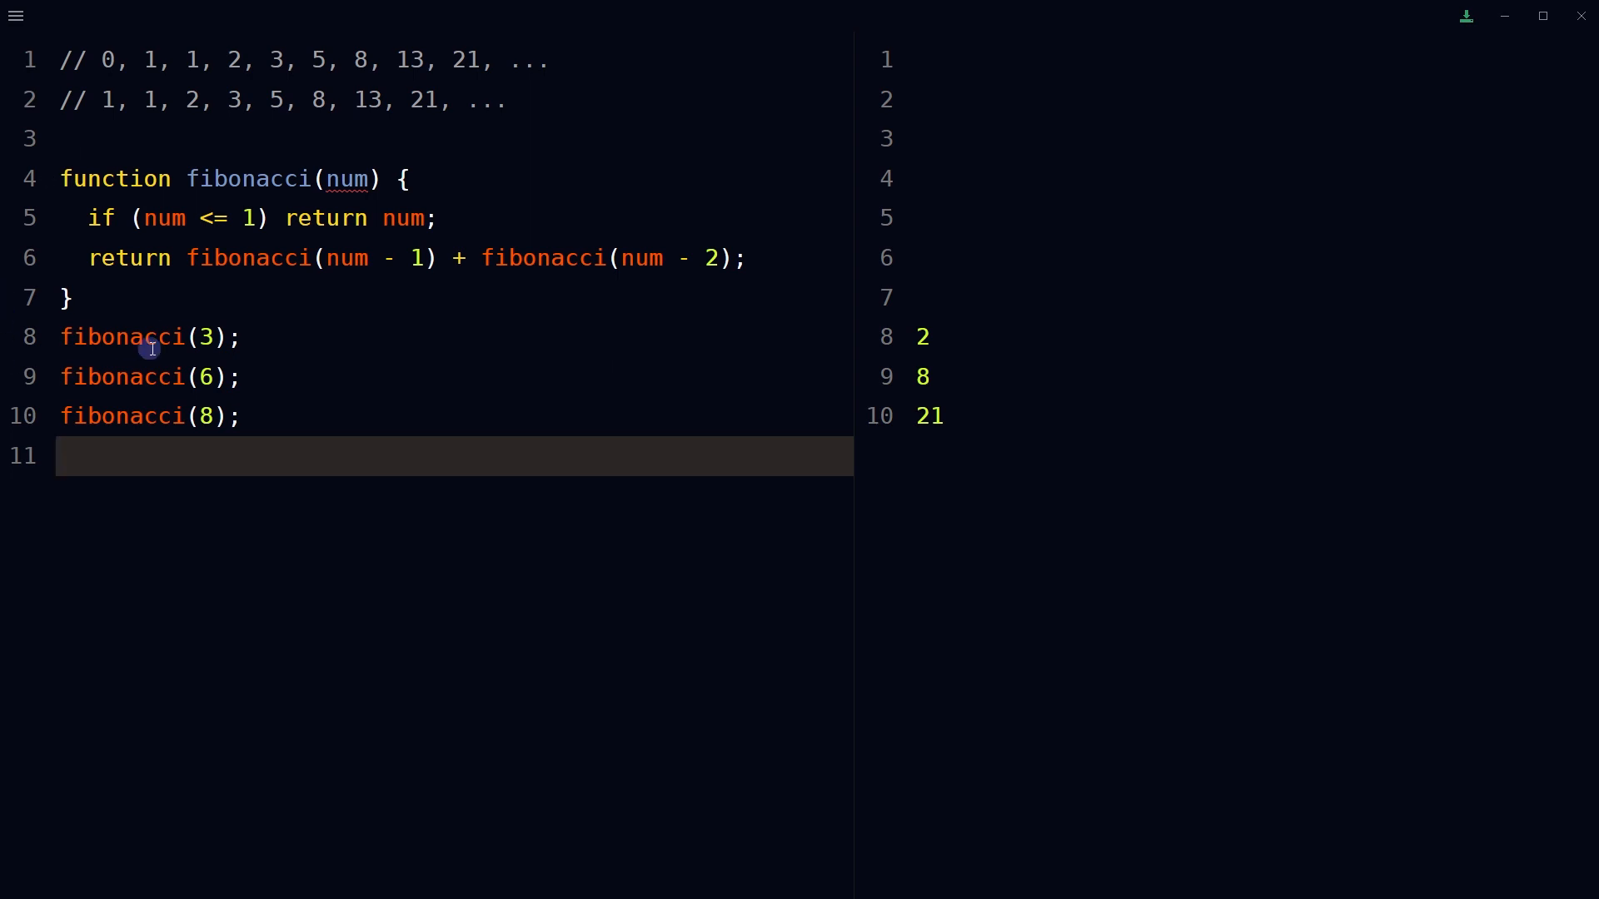
Step: Point out the fibonacci(3) call and mark 8 and 21 in the sequence comment
click(195, 100)
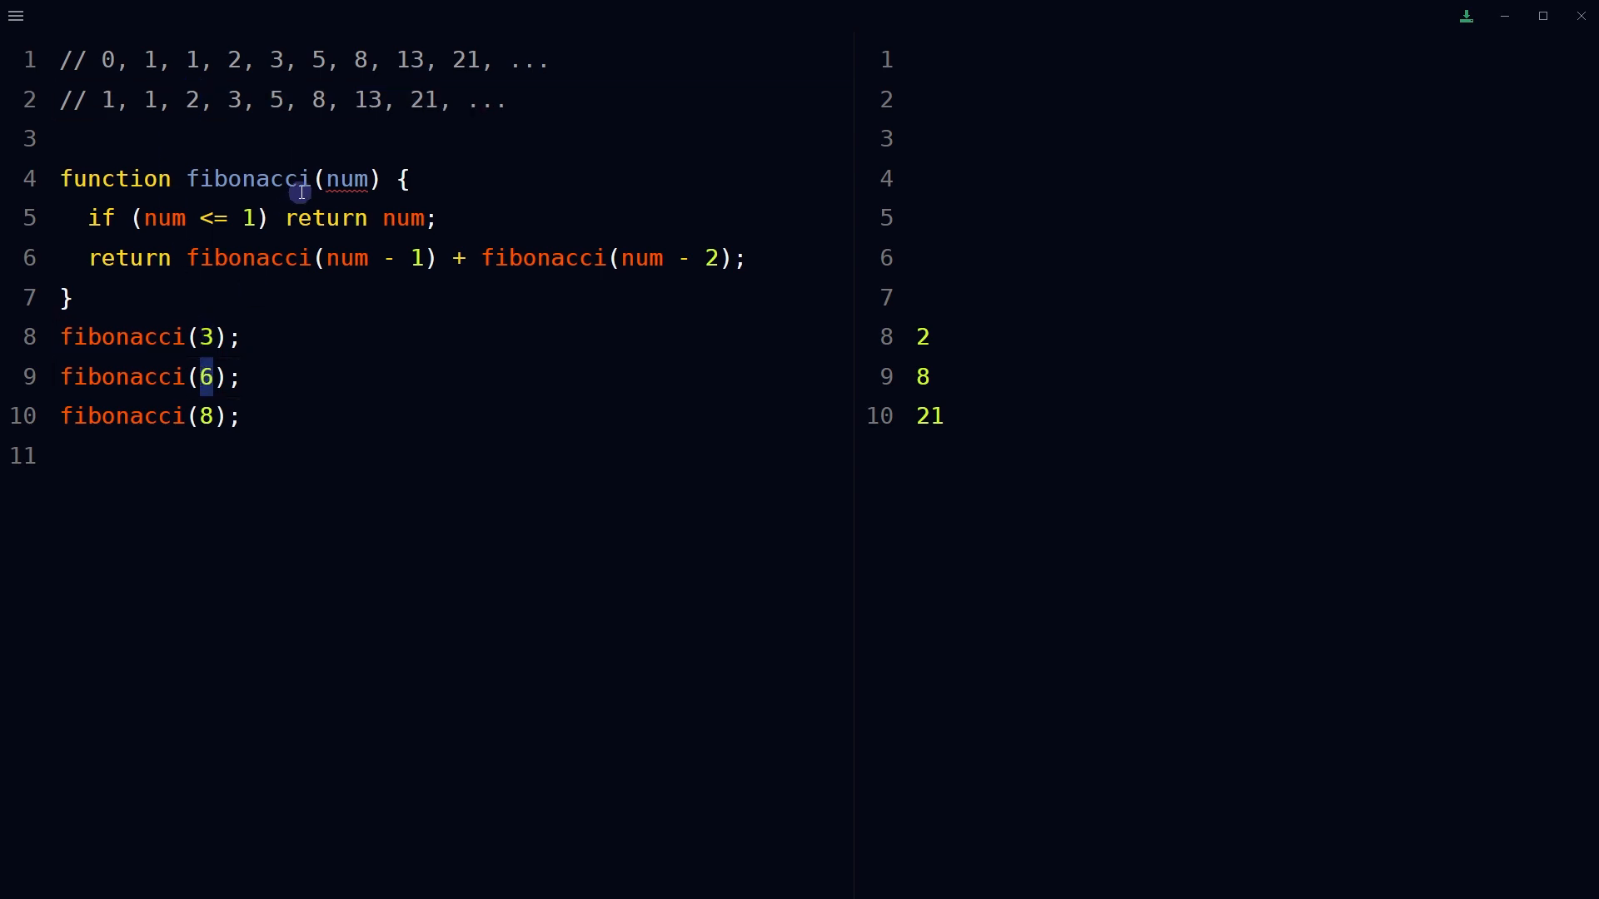
double_click(316, 100)
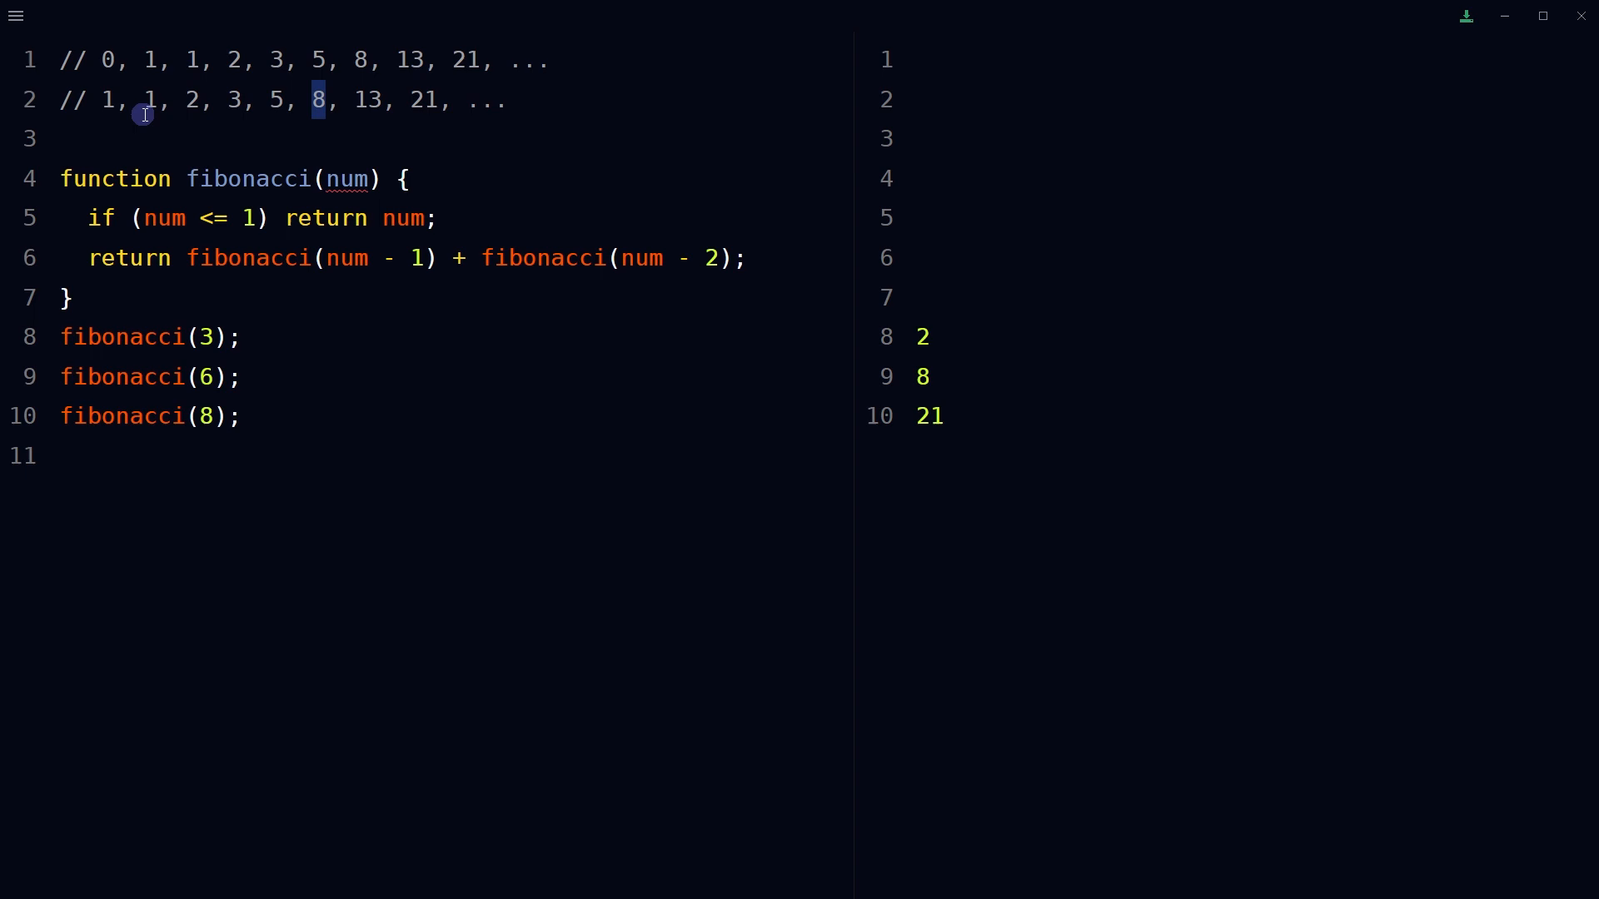
mouse_move(310, 121)
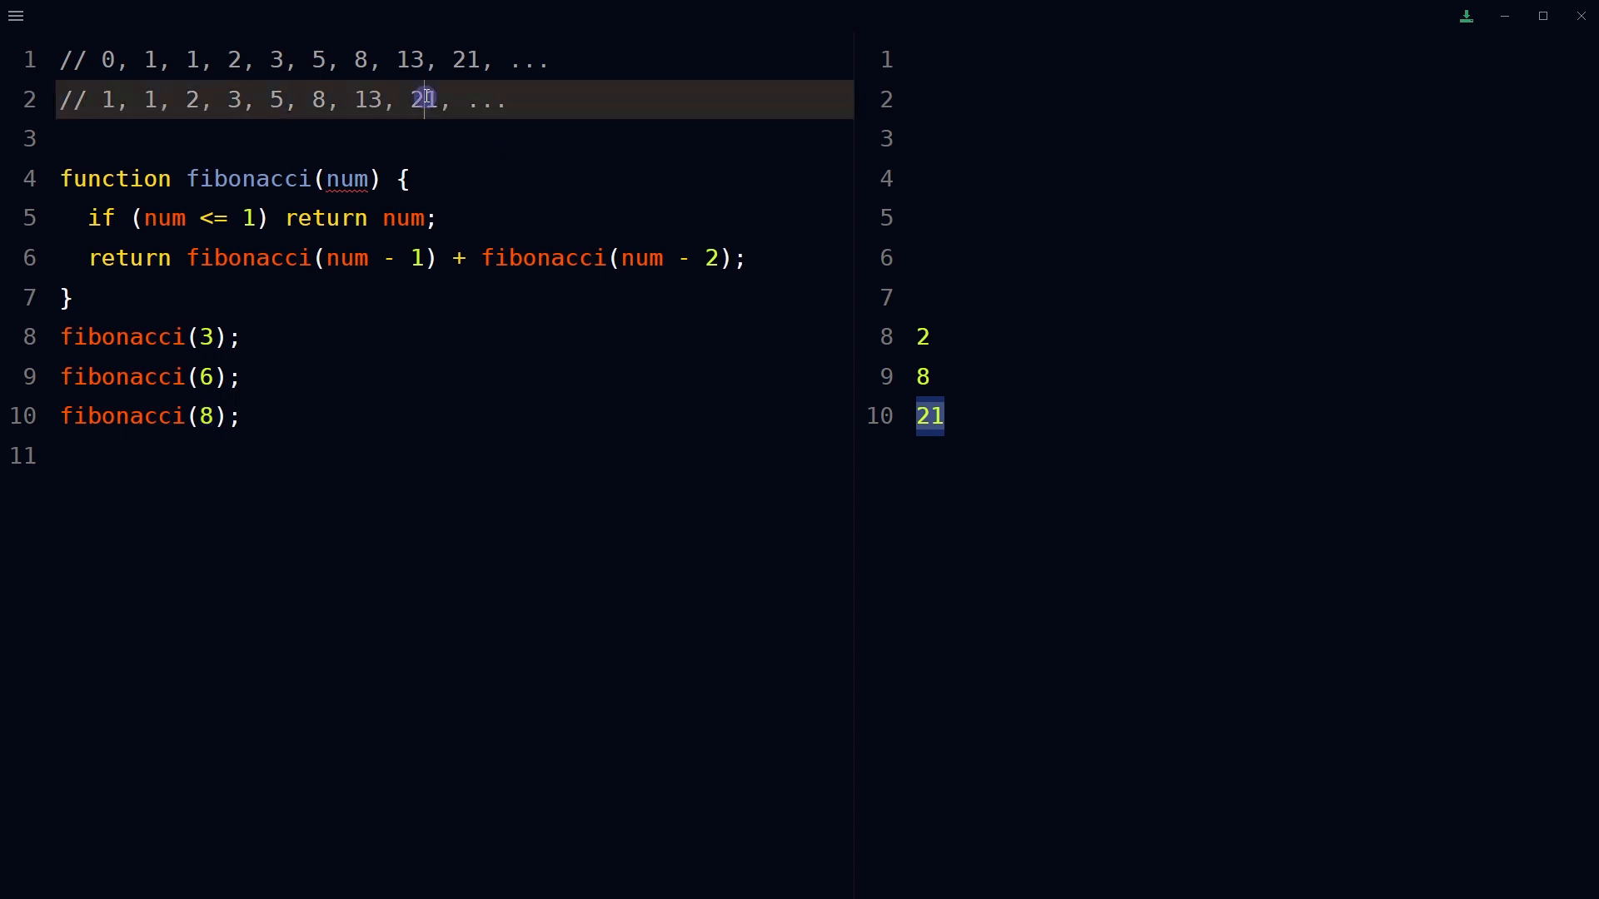
double_click(425, 100)
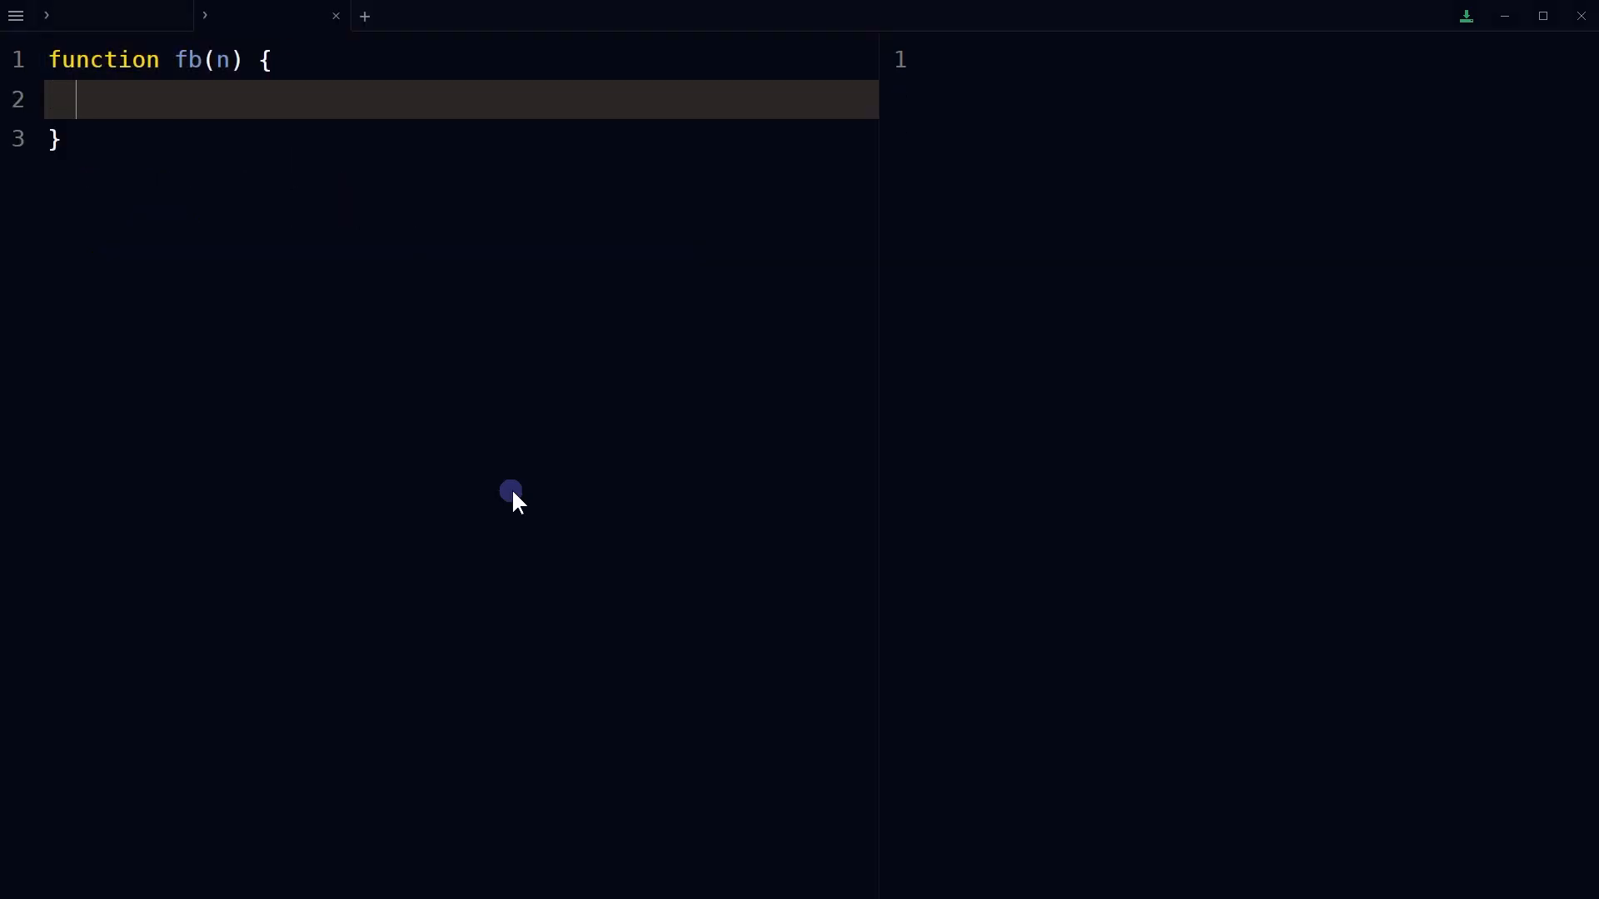
mouse_move(521, 498)
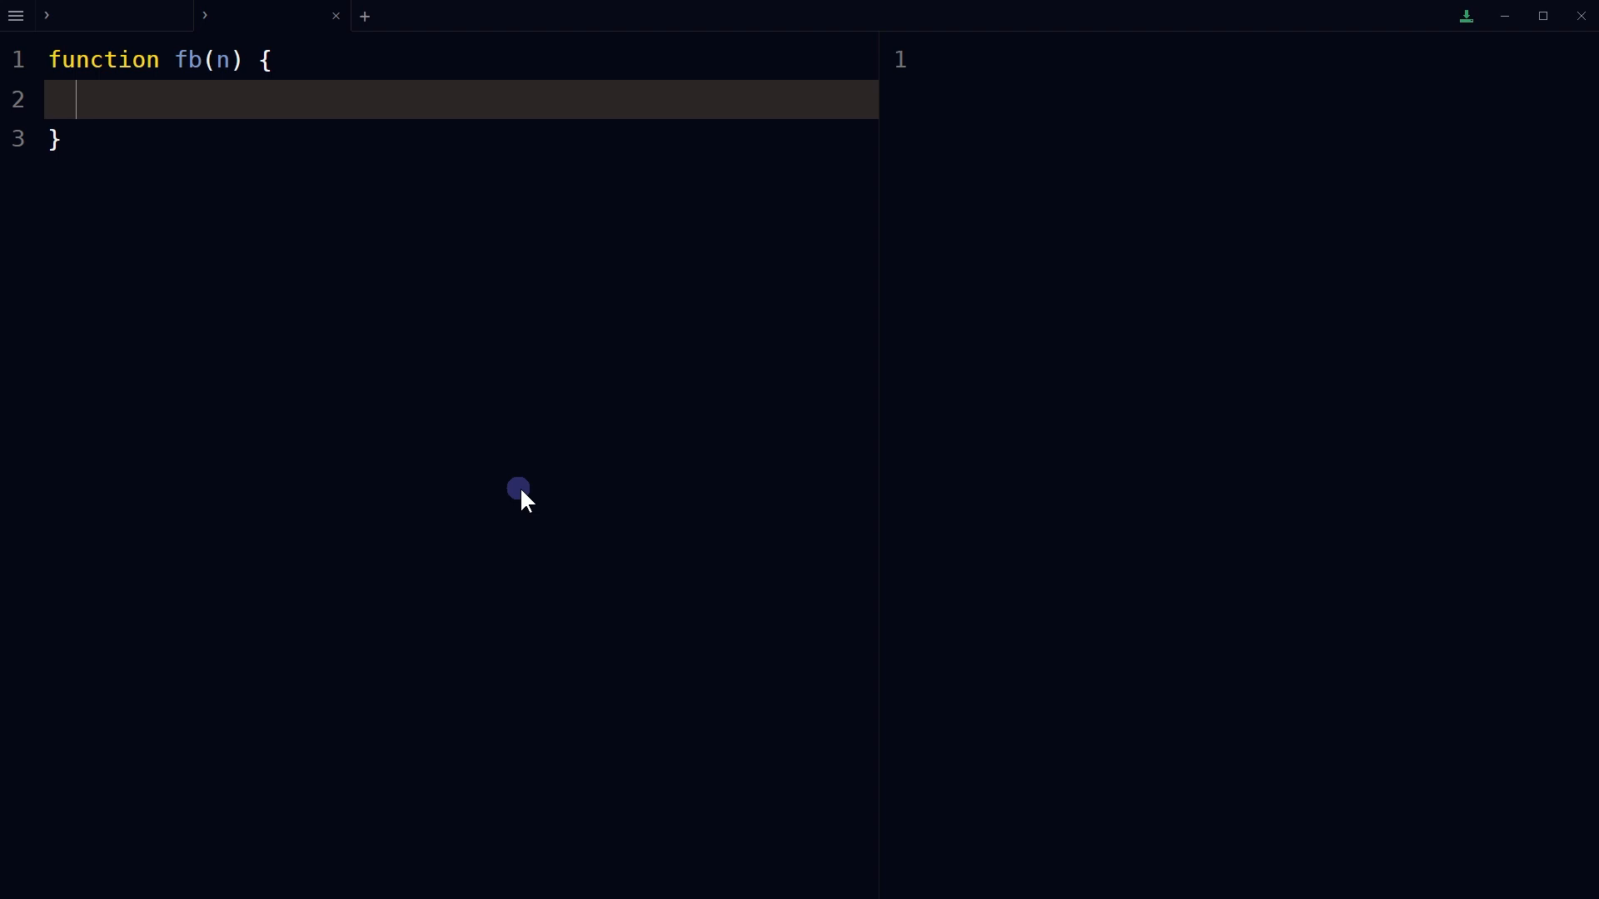
Step: Highlight the current, previous and next declarations and begin a for loop from 2 to n
double_click(225, 59)
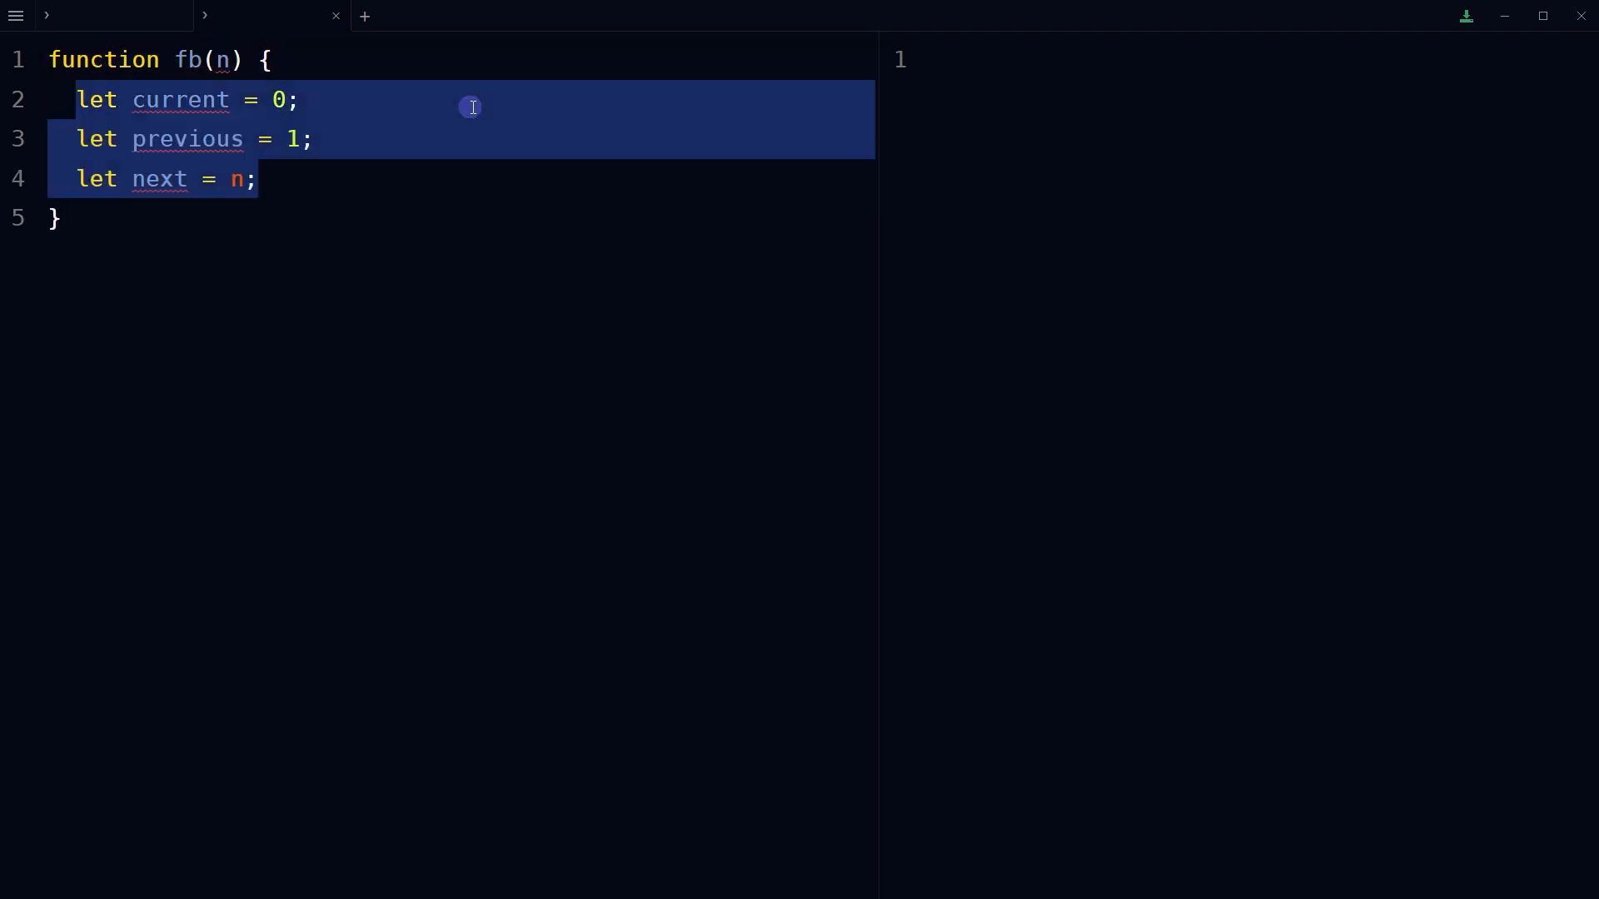
text(for(let i = 2; i <= n; i++) {)
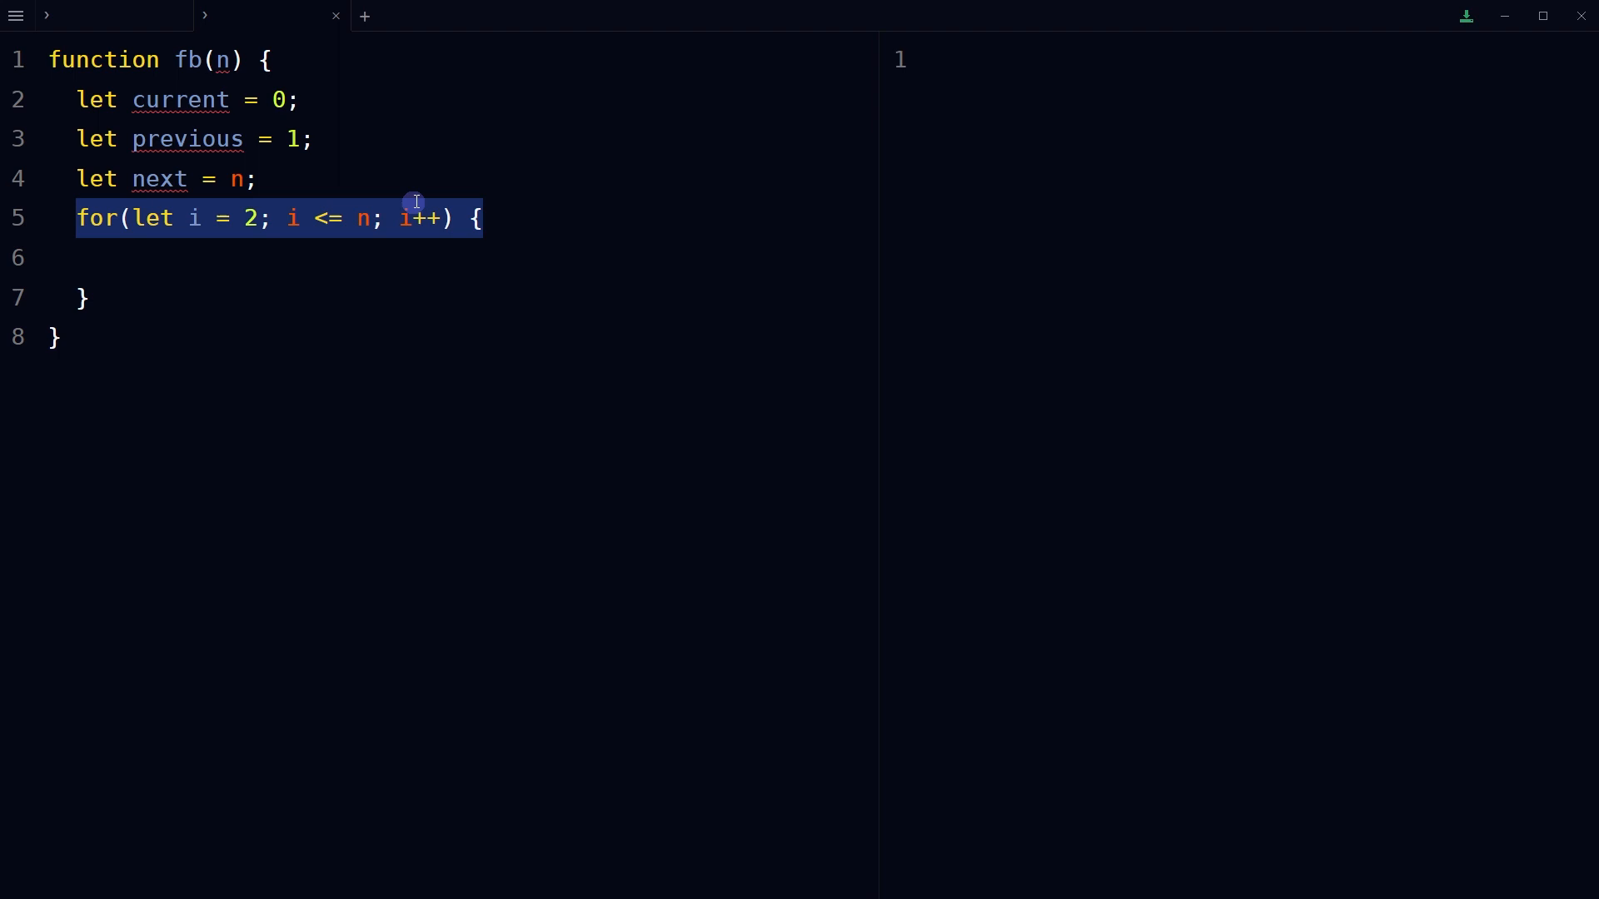
Step: Fill in the loop's next, current and previous updates and add 'return next;'
click(232, 218)
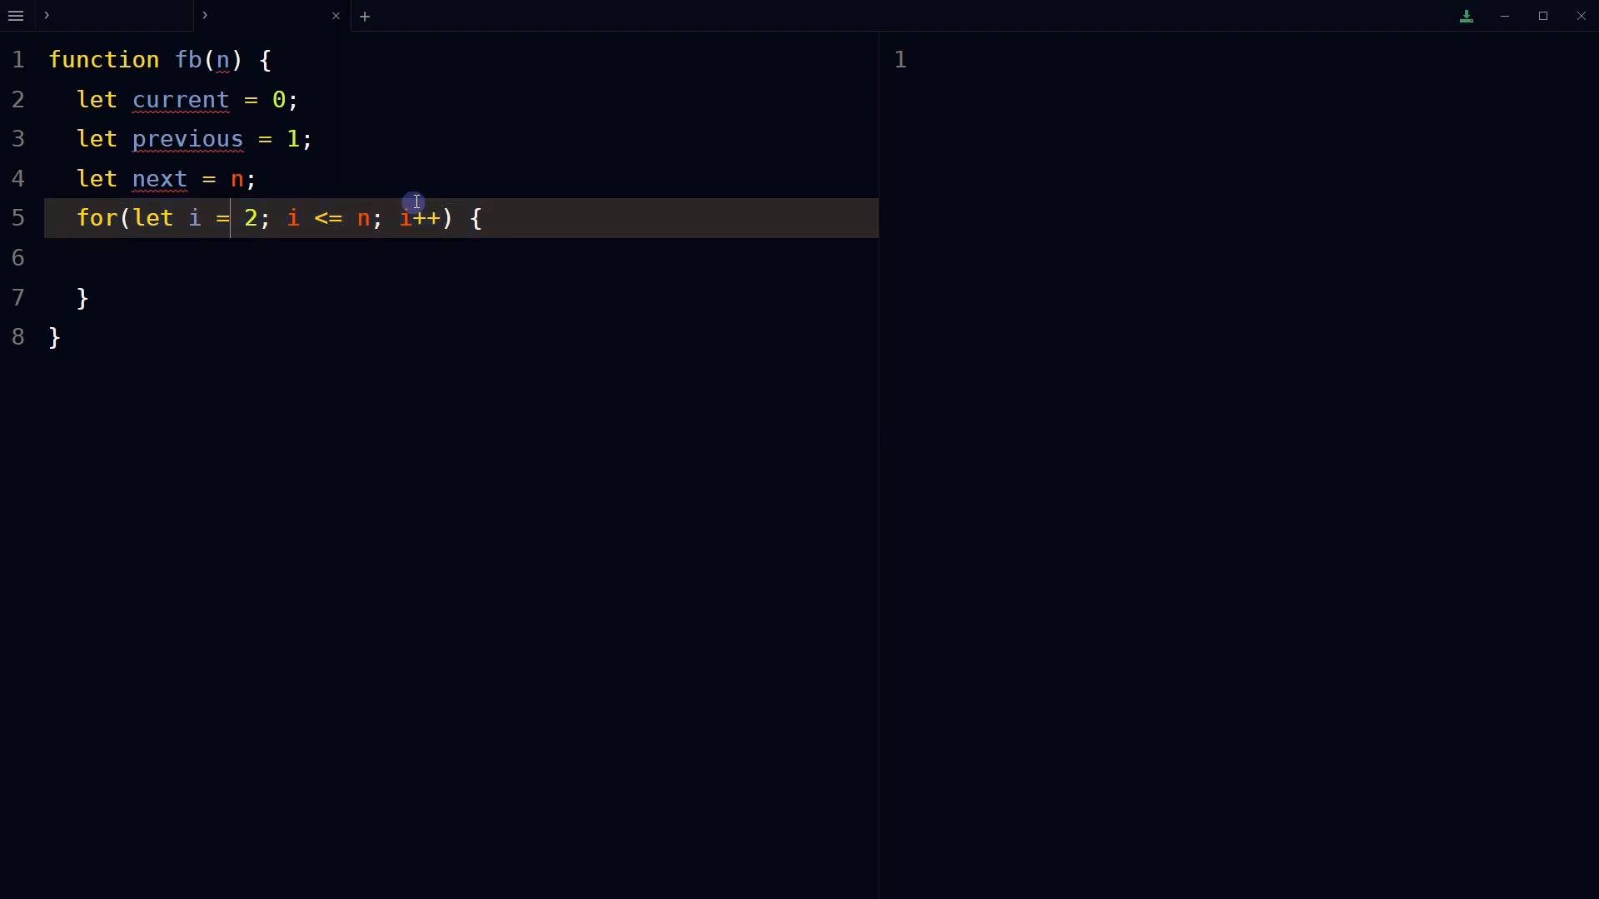
double_click(361, 219)
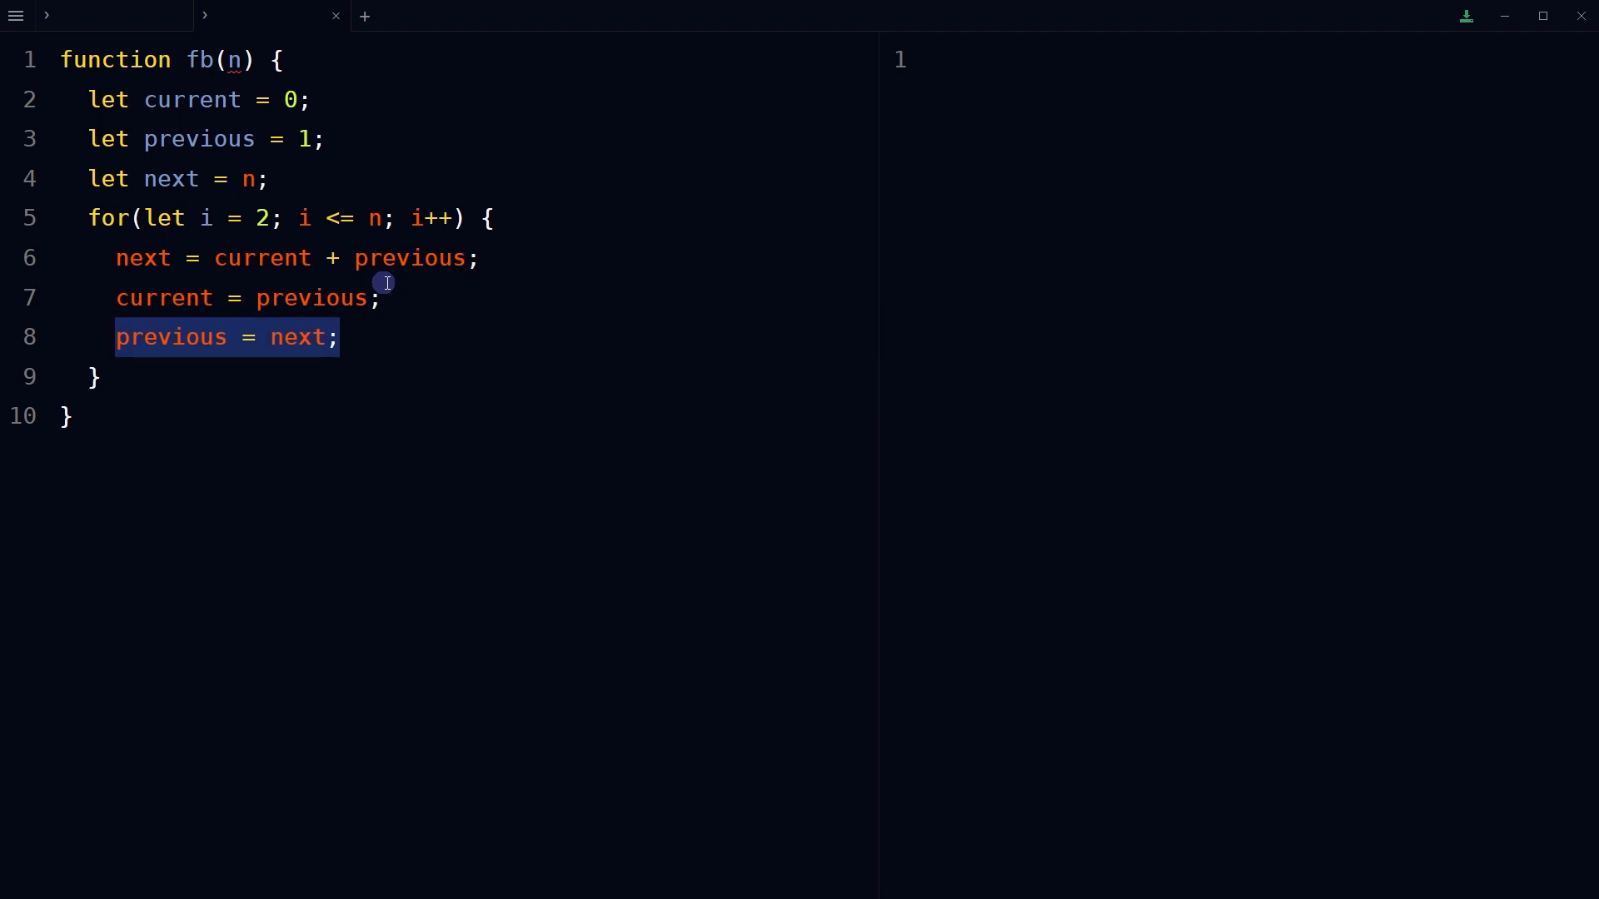
text(return next;)
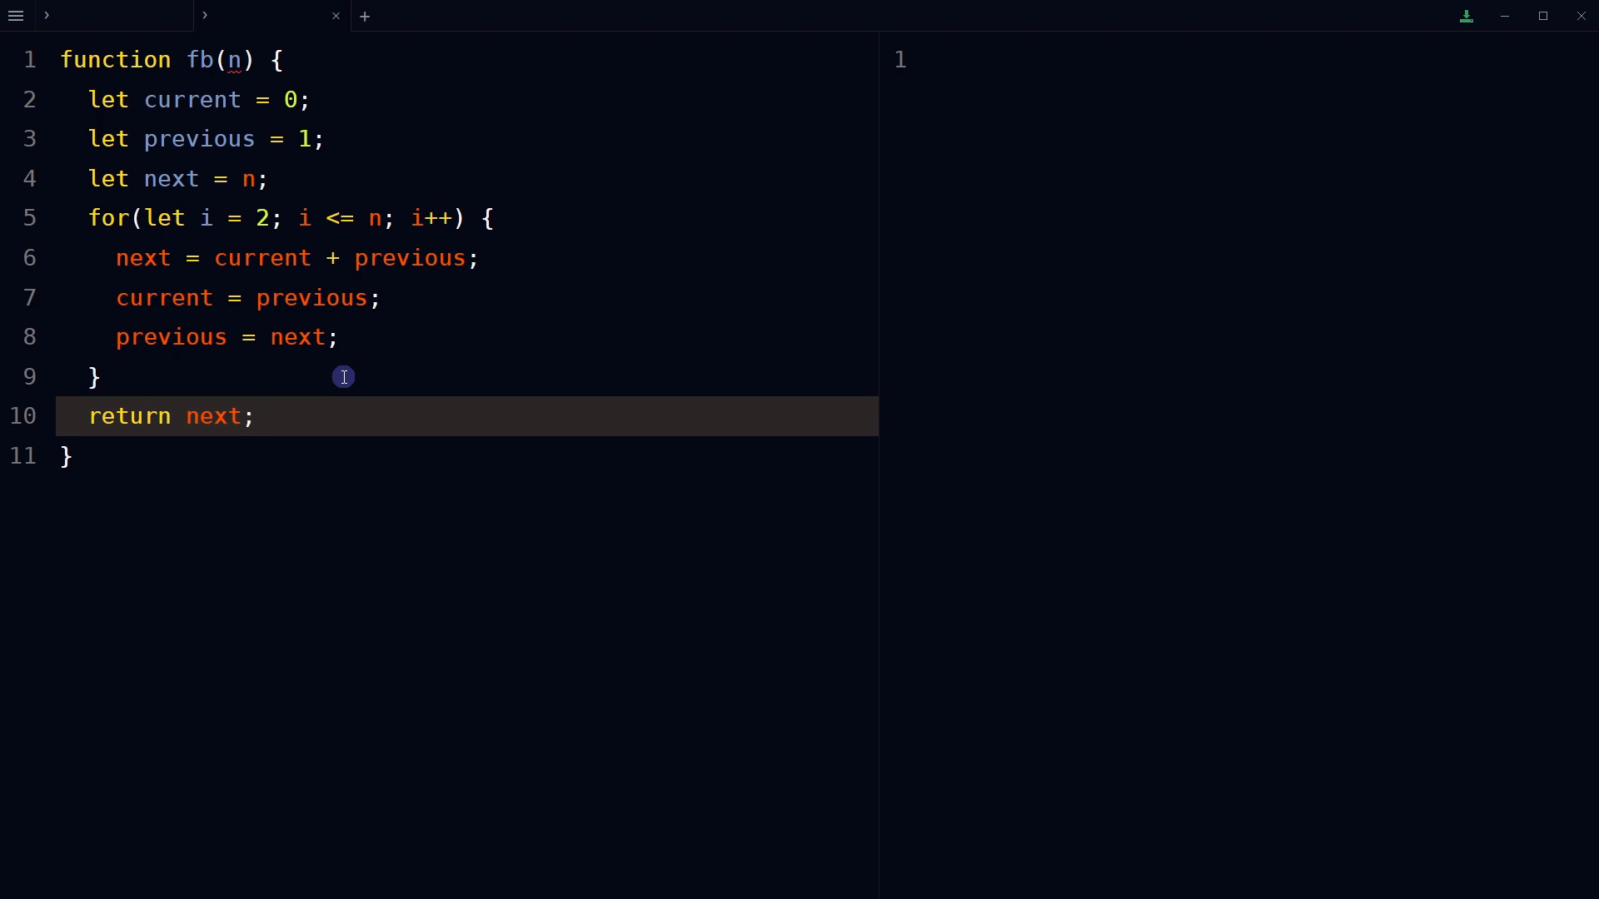